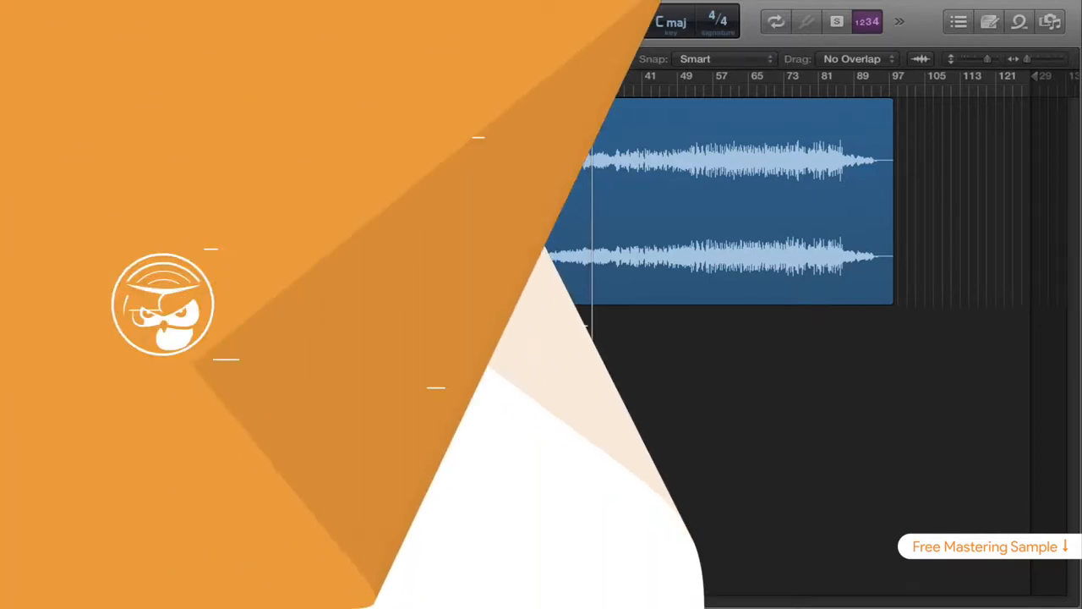
- Load sageaudio.com in Safari
{"action": "type", "text": "Sageaudio.com"}
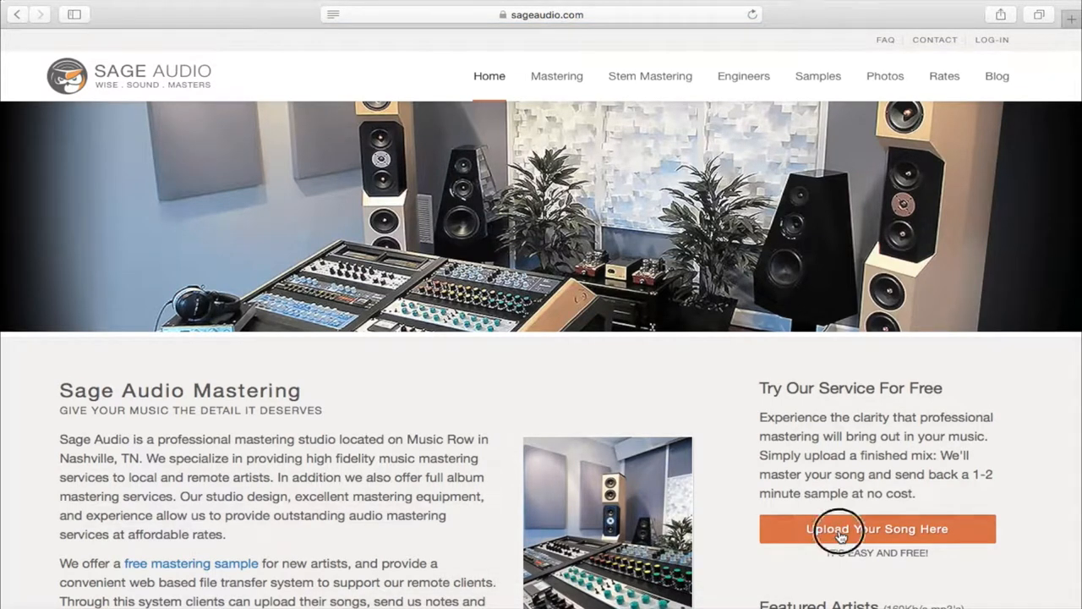
- Register with username 'samsmith', then begin a free mastering preview named 'New'
{"action": "left_click", "coordinate": [877, 529]}
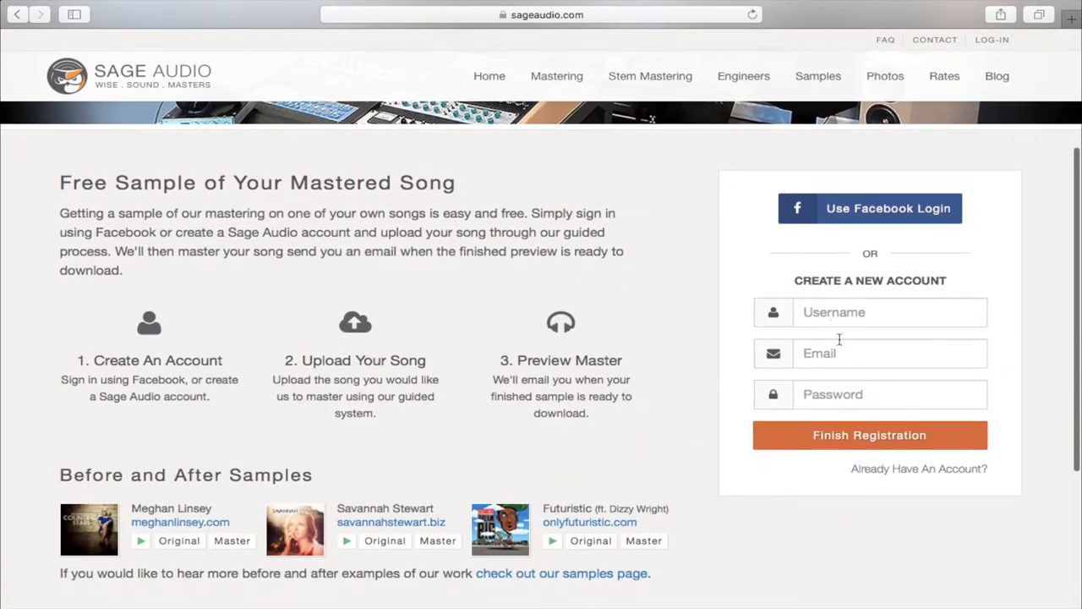
{"action": "type", "text": "sams"}
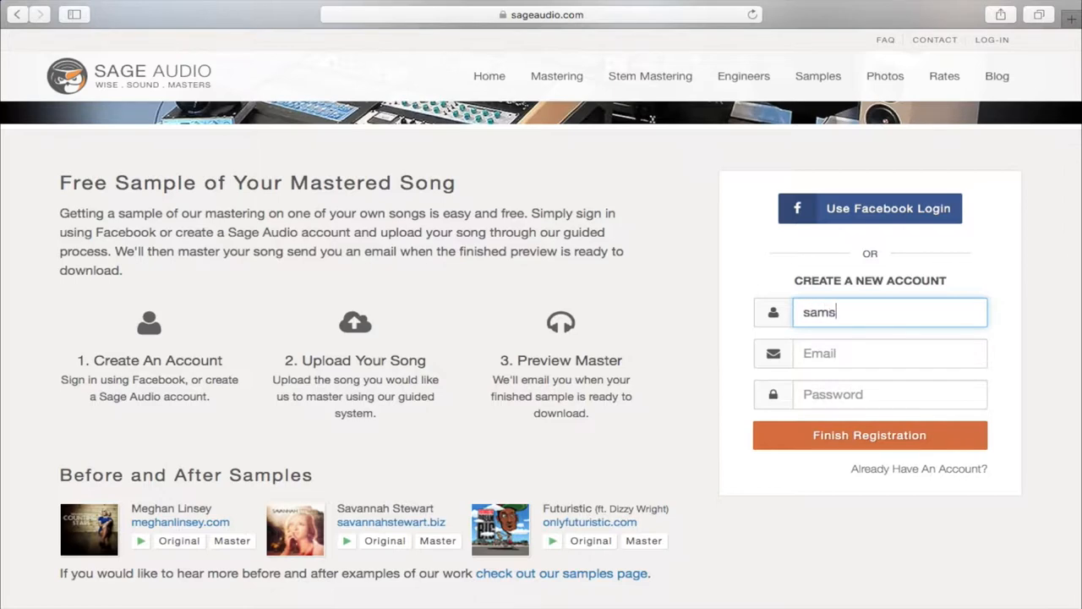
{"action": "type", "text": "mith"}
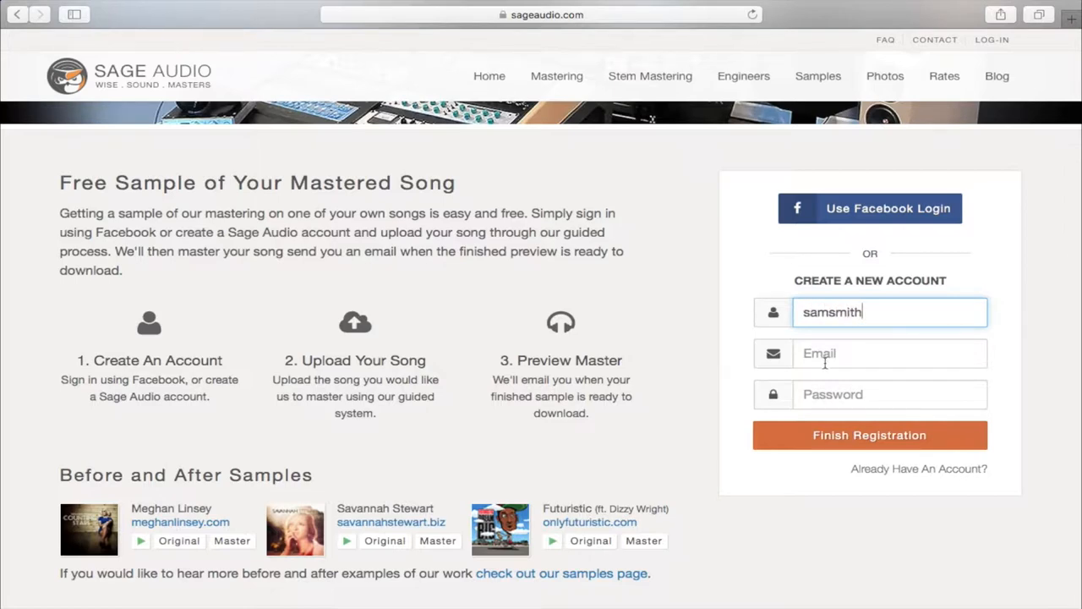
{"action": "left_click", "coordinate": [869, 434]}
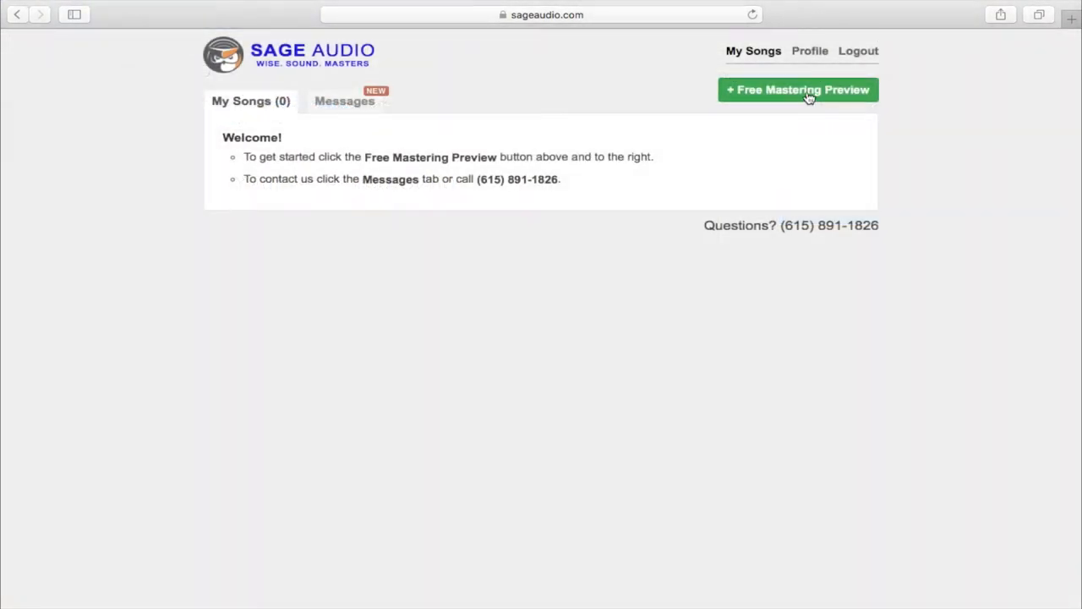
{"action": "left_click", "coordinate": [798, 90]}
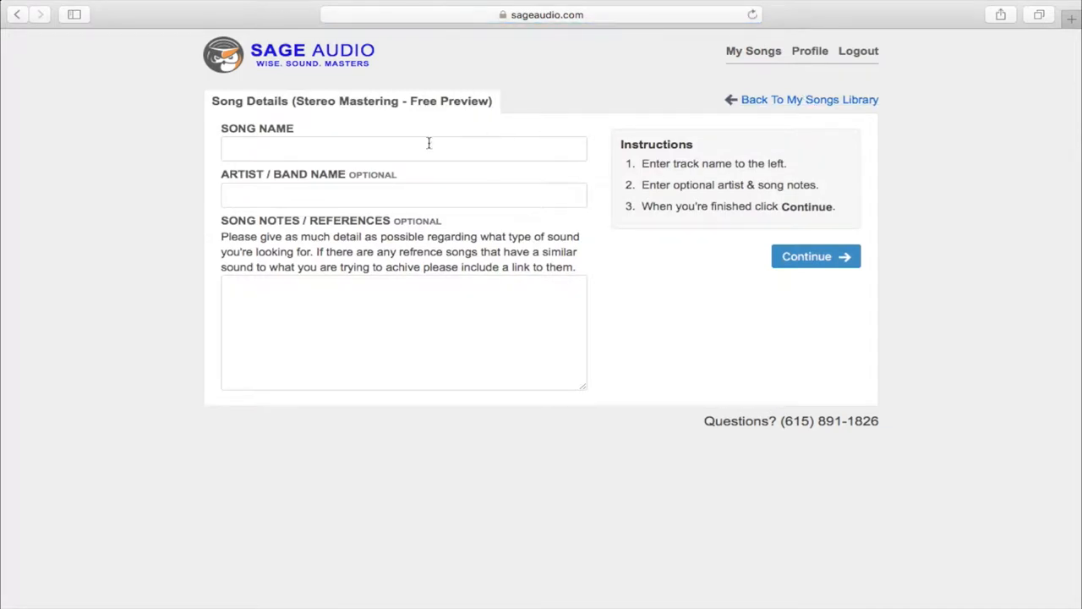
{"action": "type", "text": "New"}
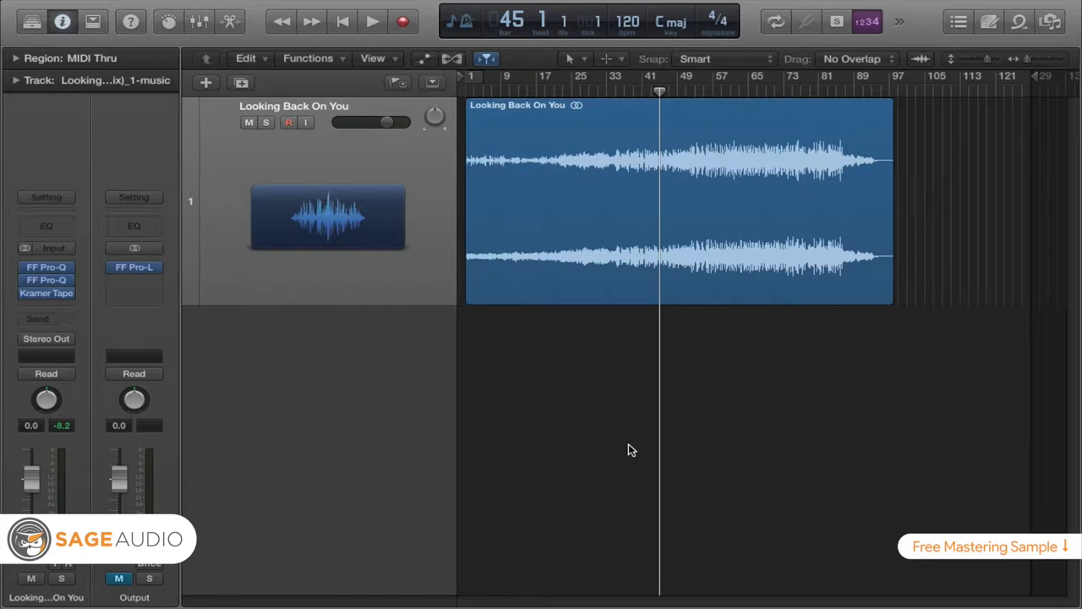
{"action": "mouse_move", "coordinate": [630, 448]}
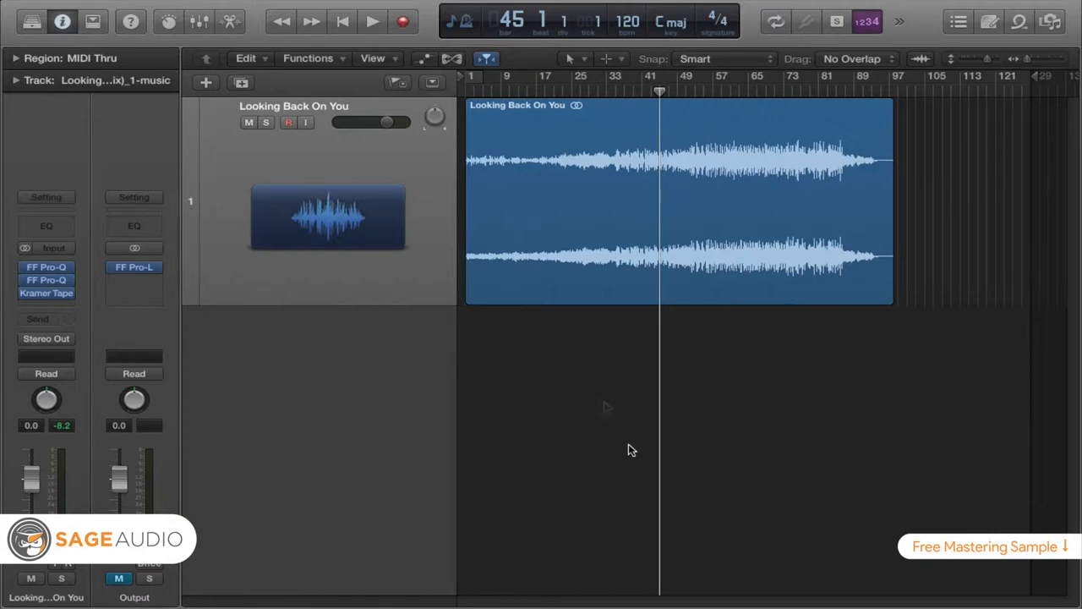
{"action": "mouse_move", "coordinate": [607, 407]}
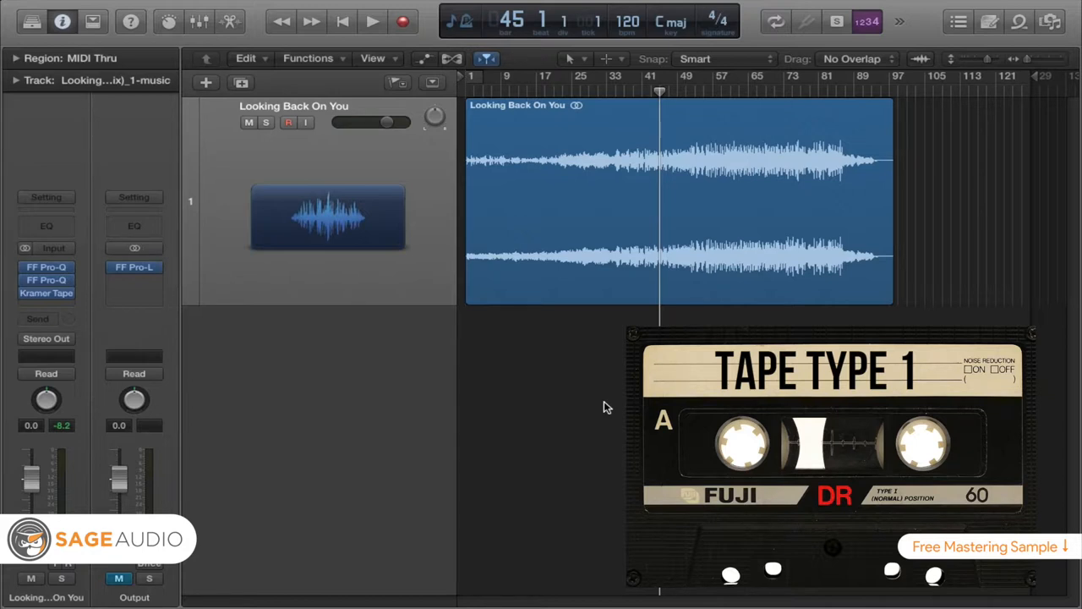
{"action": "mouse_move", "coordinate": [80, 260]}
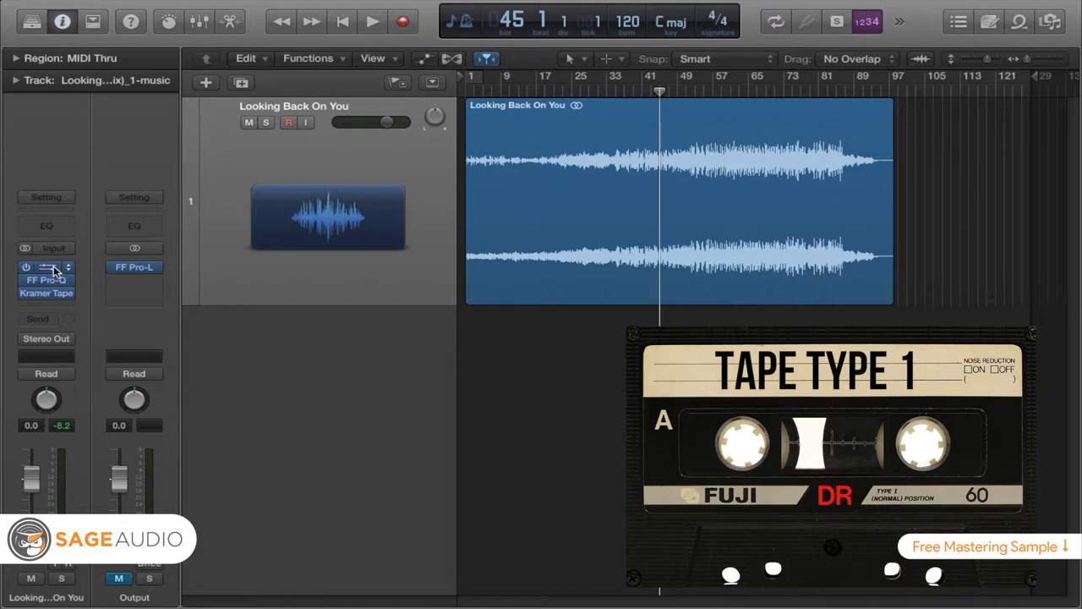
- Open the first FF Pro-Q, review its gentle high-frequency curve, and close it
{"action": "left_click", "coordinate": [47, 266]}
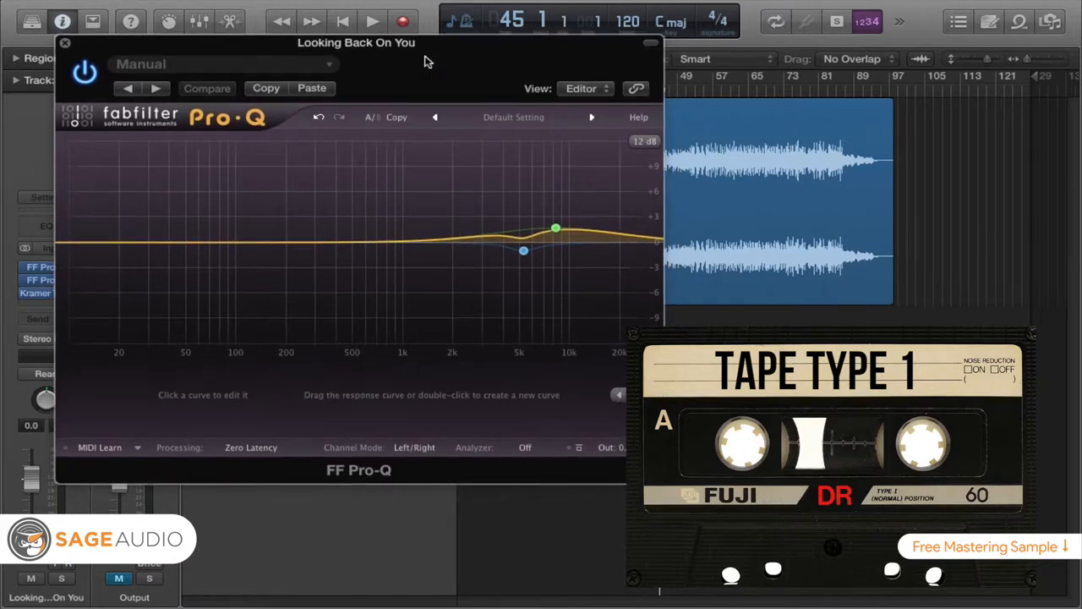
{"action": "mouse_move", "coordinate": [433, 91]}
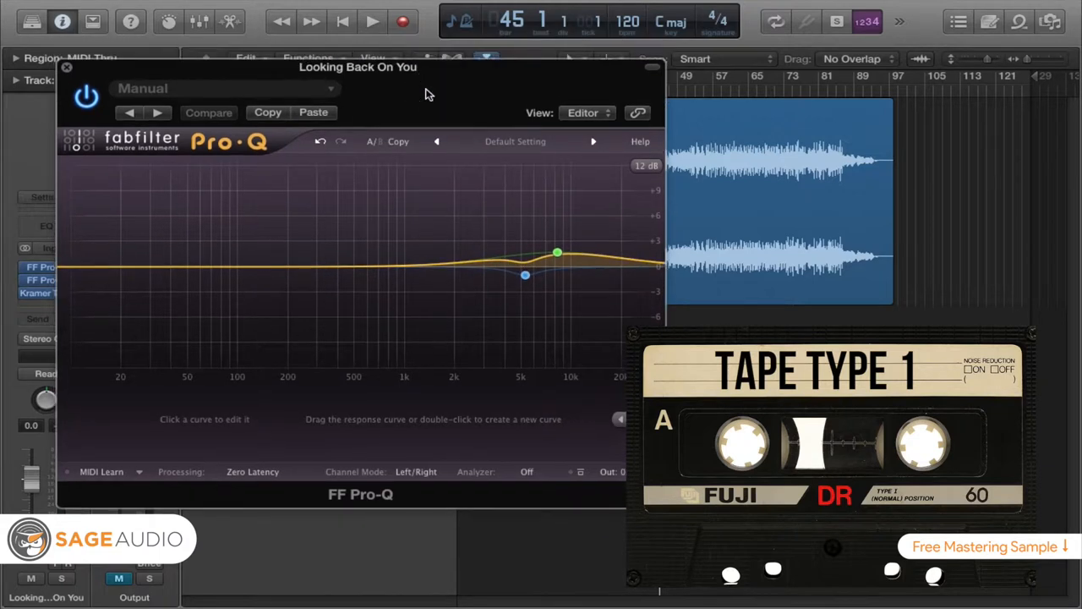
{"action": "mouse_move", "coordinate": [438, 119]}
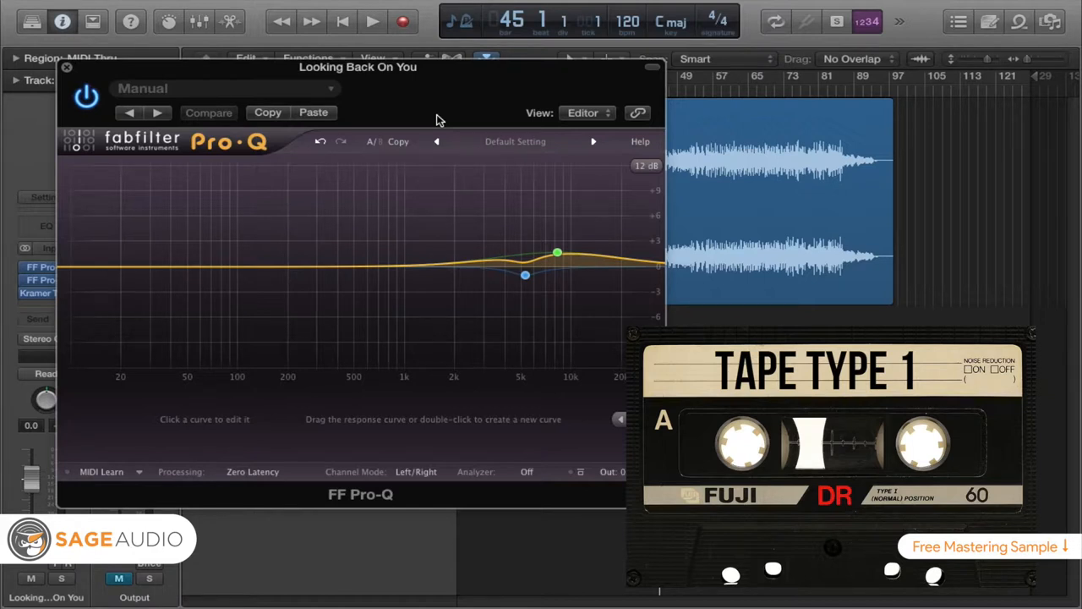
{"action": "mouse_move", "coordinate": [202, 76]}
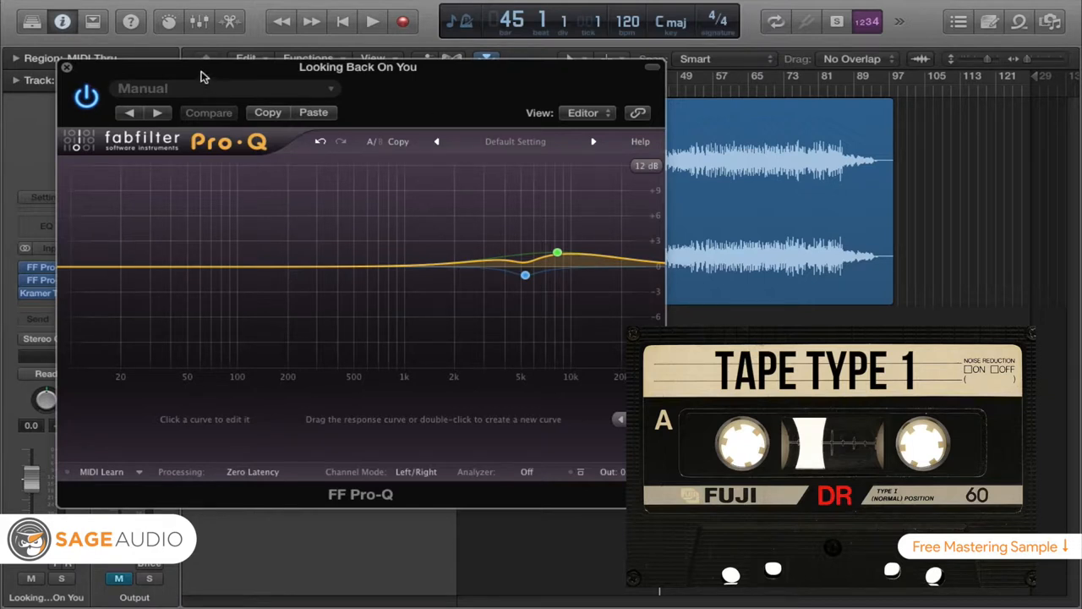
{"action": "mouse_move", "coordinate": [402, 140]}
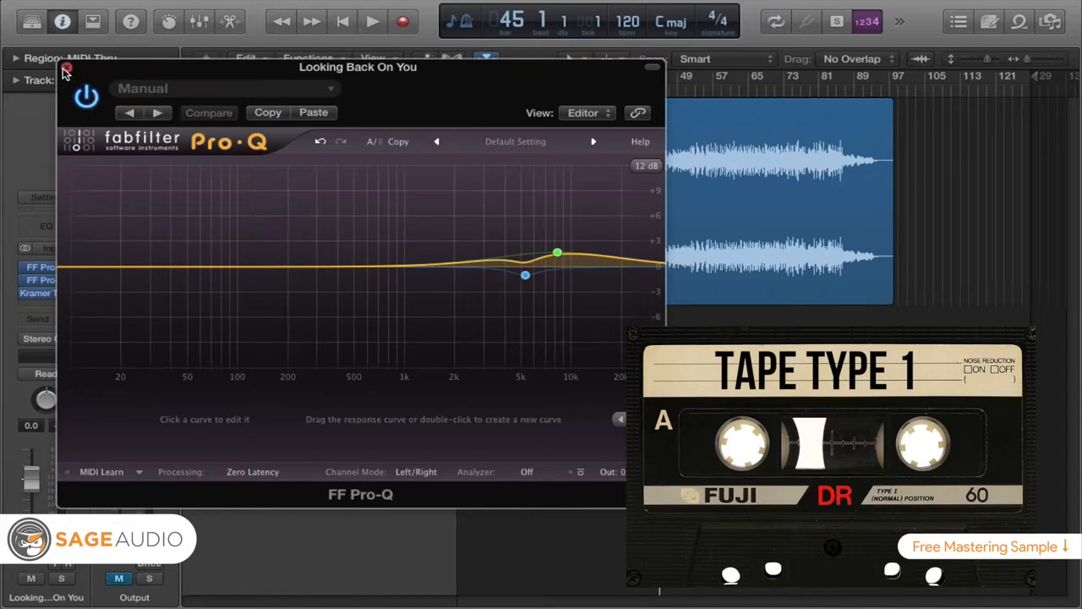
{"action": "left_click", "coordinate": [66, 70]}
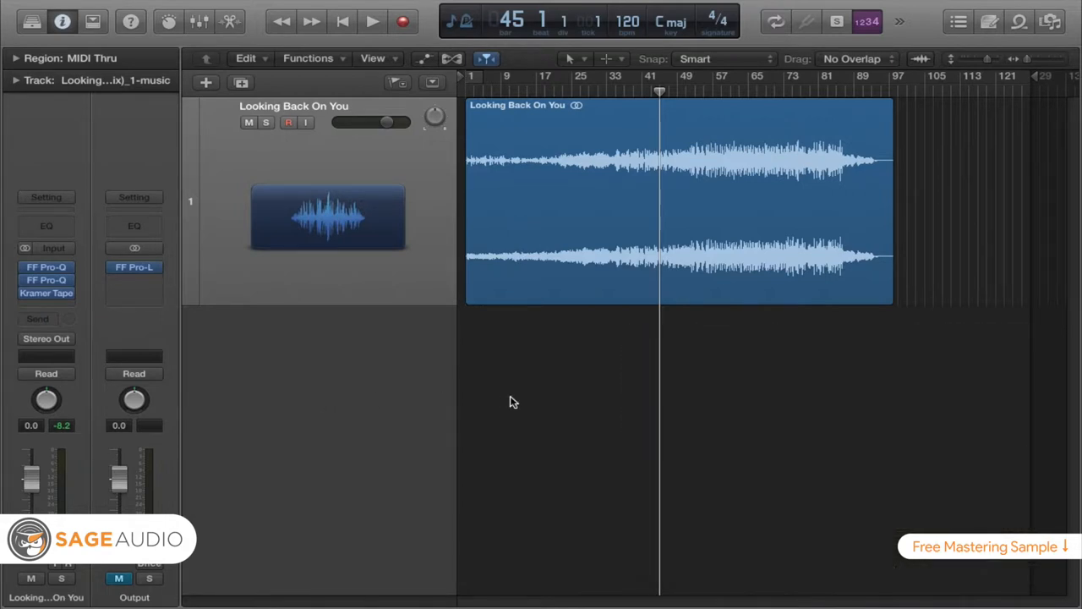
{"action": "left_click", "coordinate": [46, 293]}
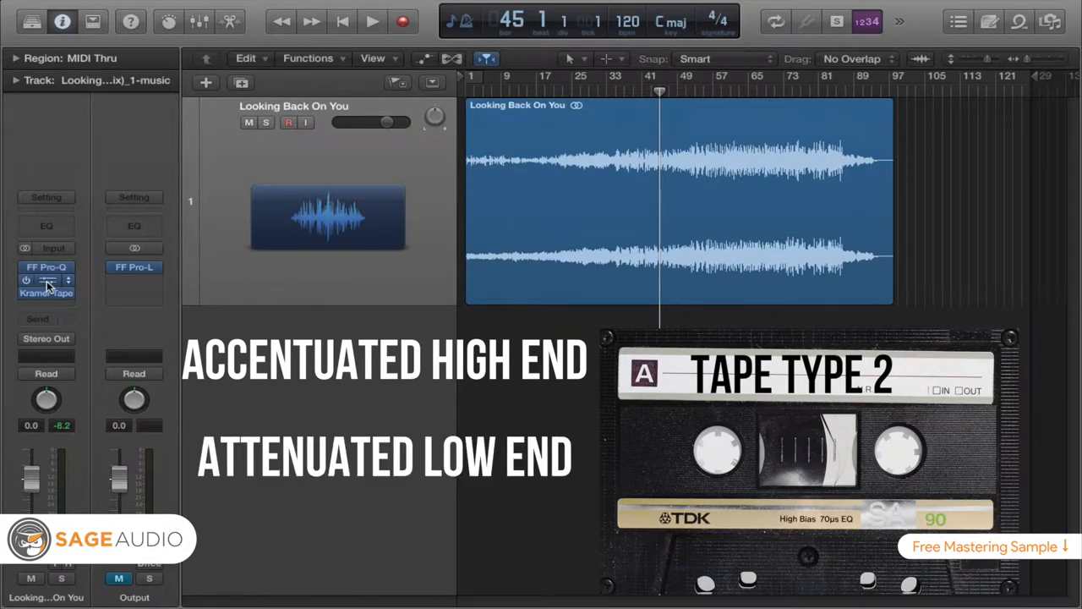
- Shift the second Pro-Q's low boost band up to about 156 Hz
{"action": "left_click", "coordinate": [46, 266]}
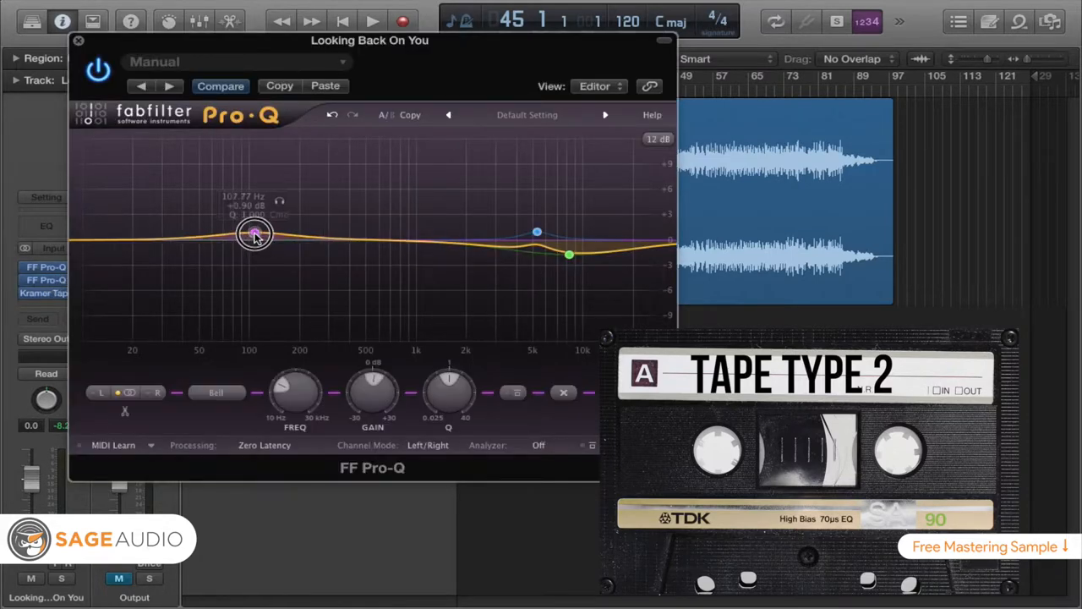
{"action": "left_click_drag", "start_coordinate": [255, 235], "coordinate": [283, 232]}
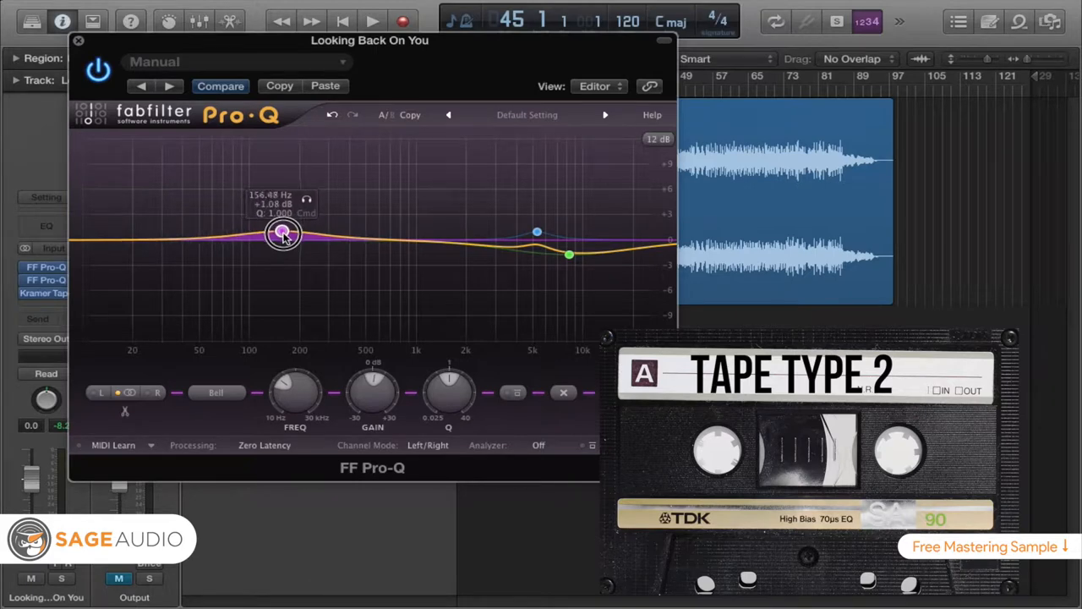
{"action": "left_click_drag", "start_coordinate": [283, 233], "coordinate": [283, 233]}
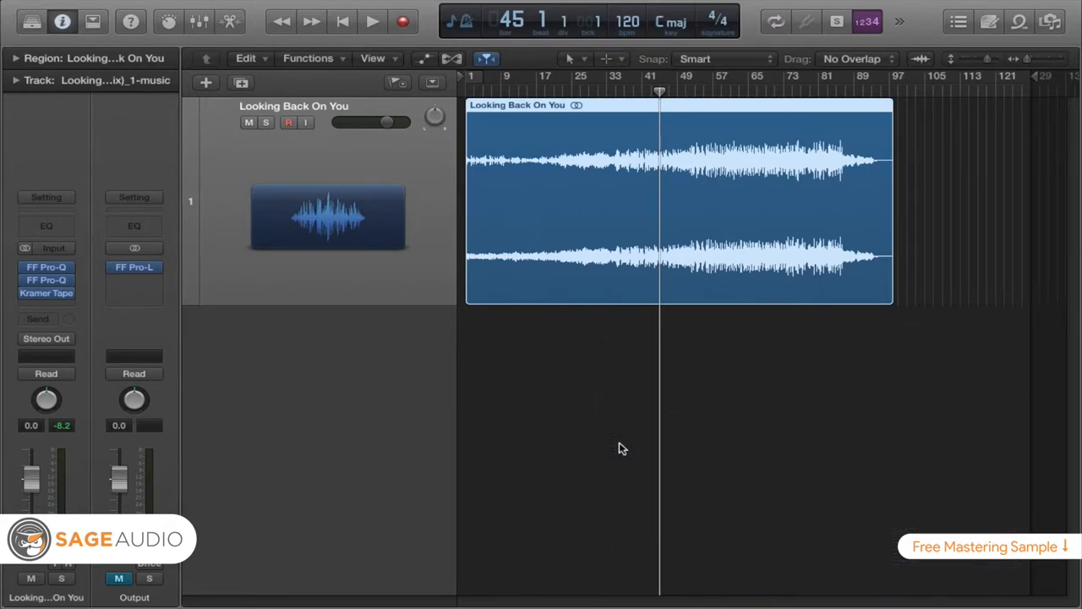
{"action": "left_click", "coordinate": [47, 292]}
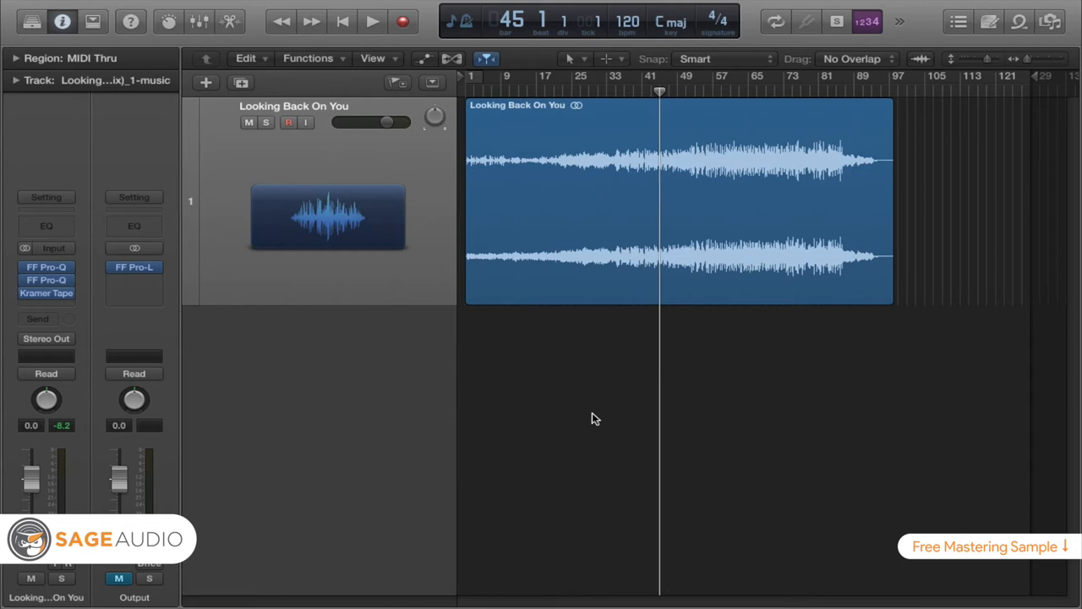
{"action": "left_click", "coordinate": [372, 21]}
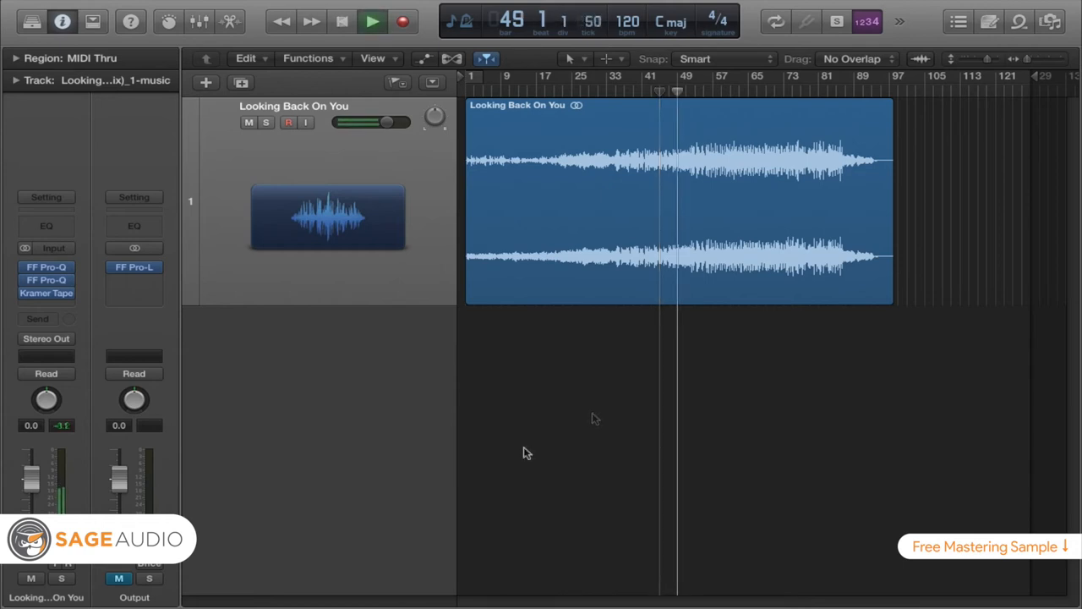
{"action": "left_click", "coordinate": [372, 21]}
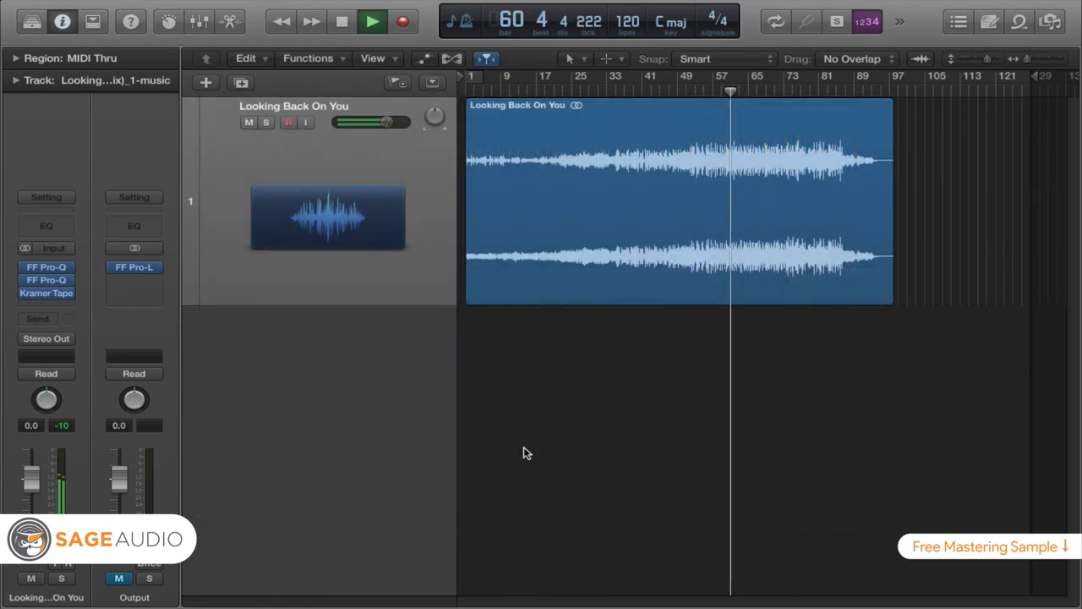
{"action": "left_click", "coordinate": [372, 21]}
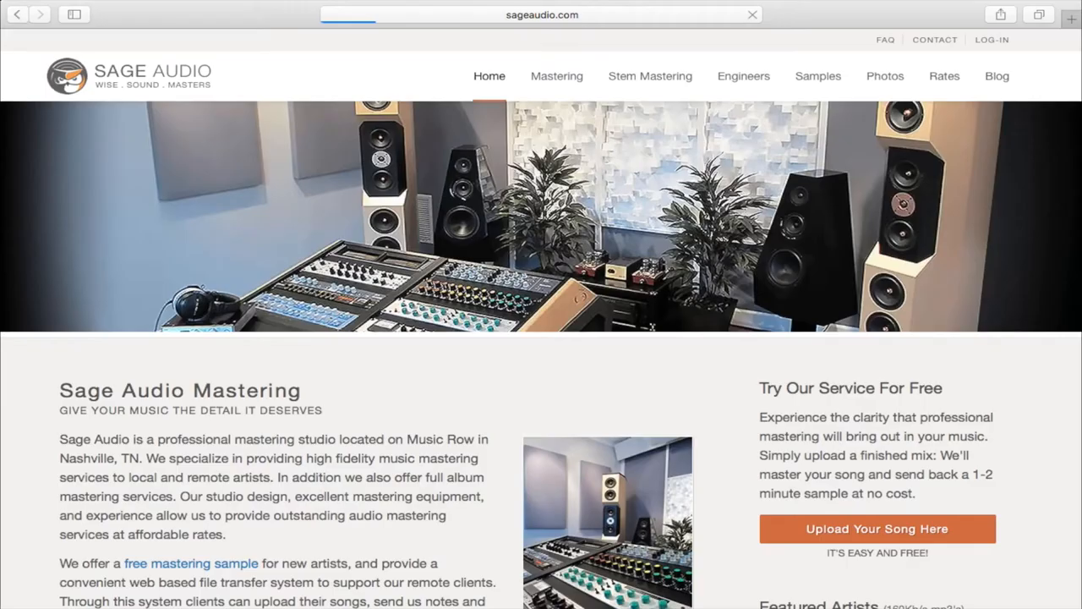
- Open Sage Audio's free sample sign-up and enter the username 'sam'
{"action": "left_click", "coordinate": [877, 529]}
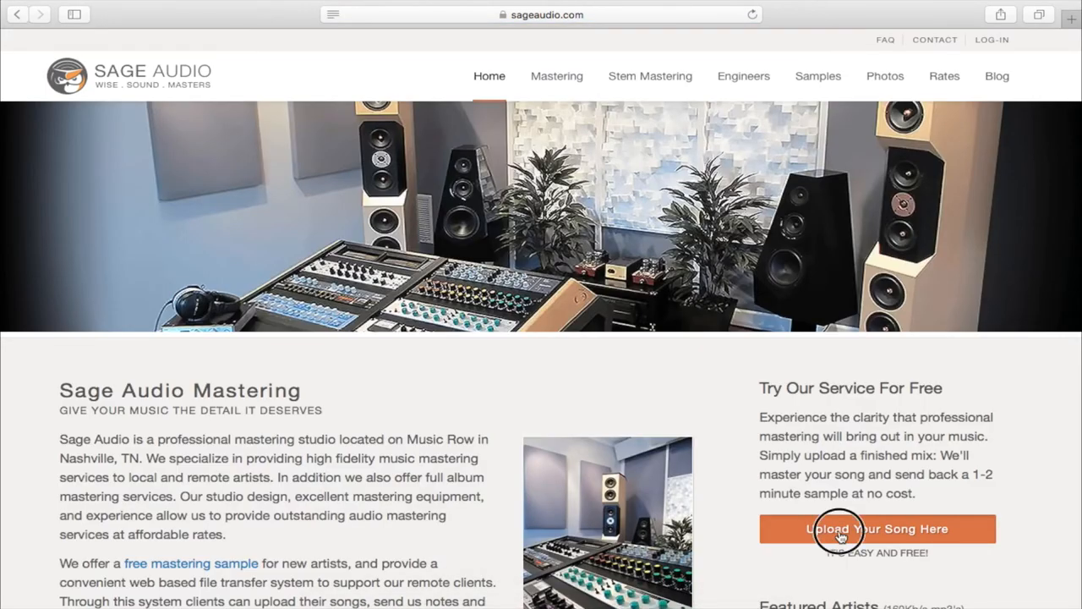
{"action": "left_click", "coordinate": [877, 528]}
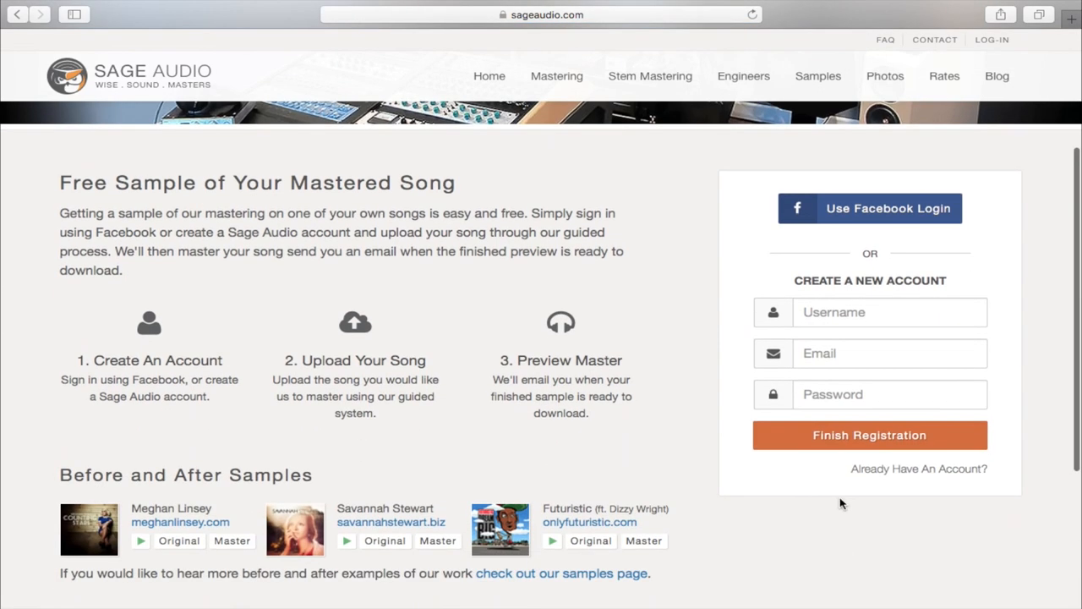
{"action": "type", "text": "sam"}
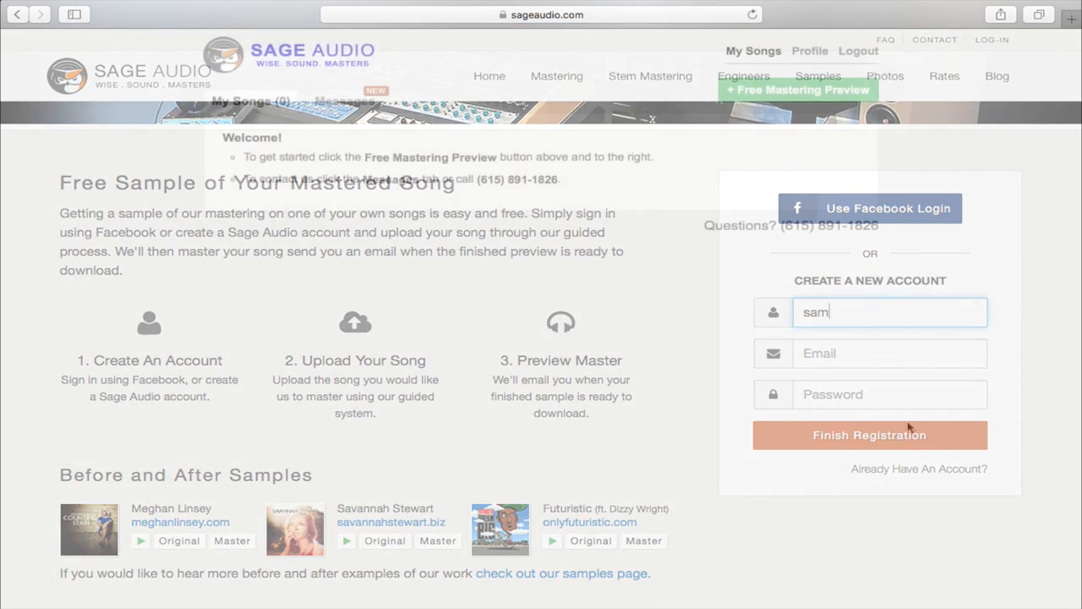